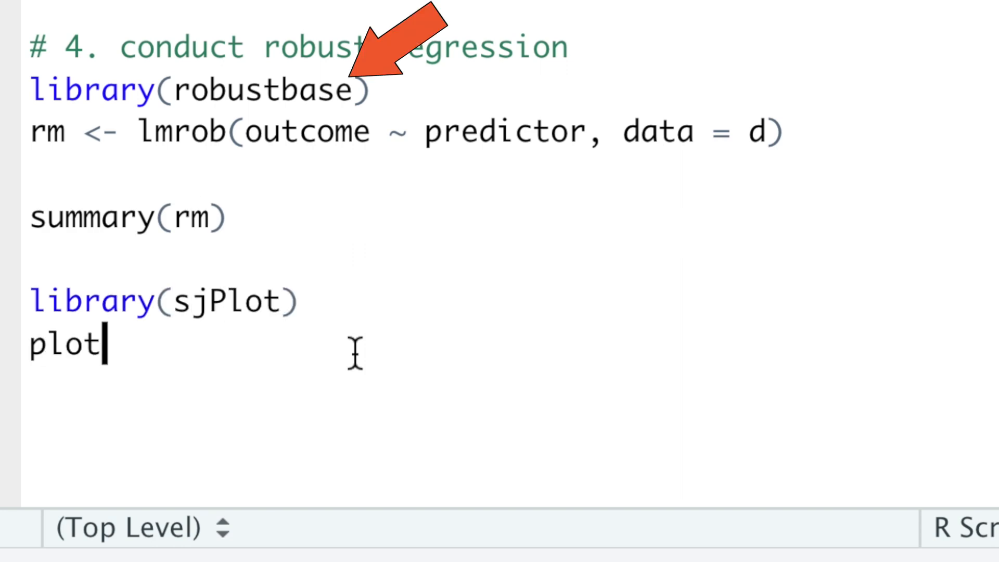
type("_residuals(m)")
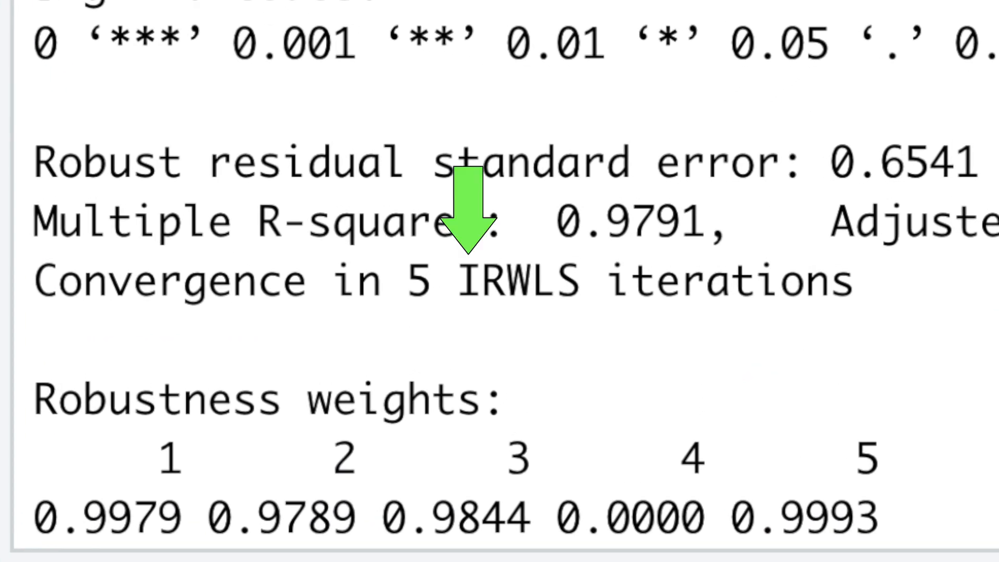
mouse_move(538, 211)
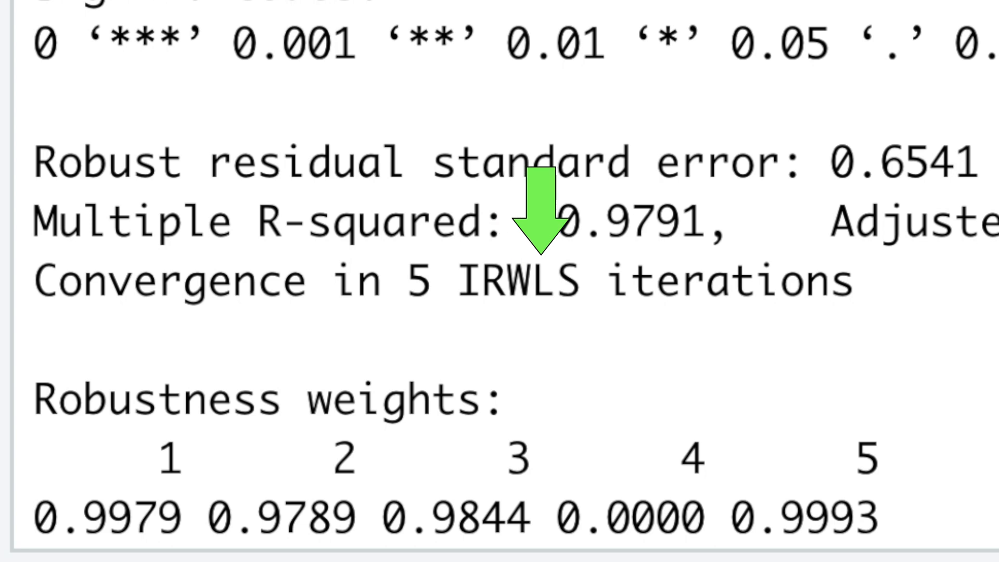